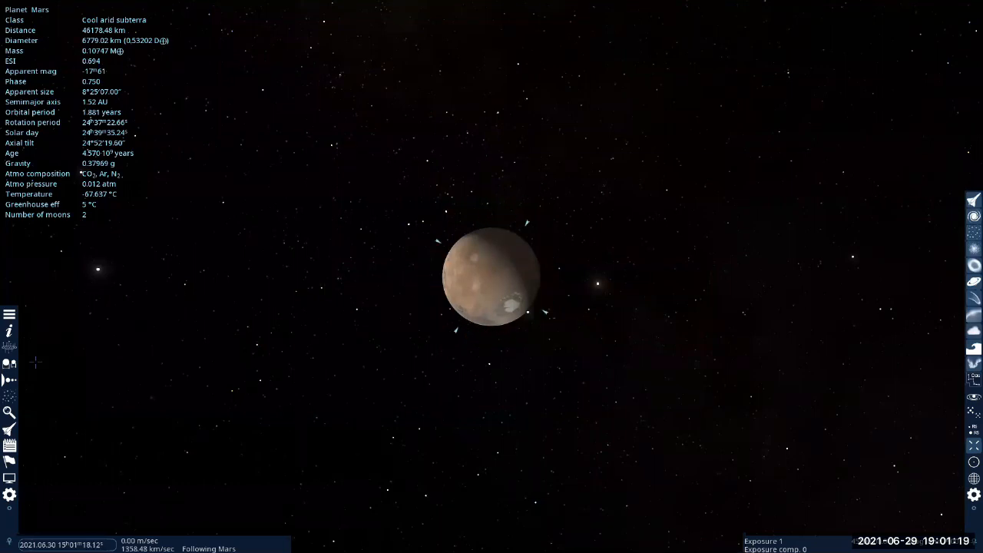
mouse_move(9, 384)
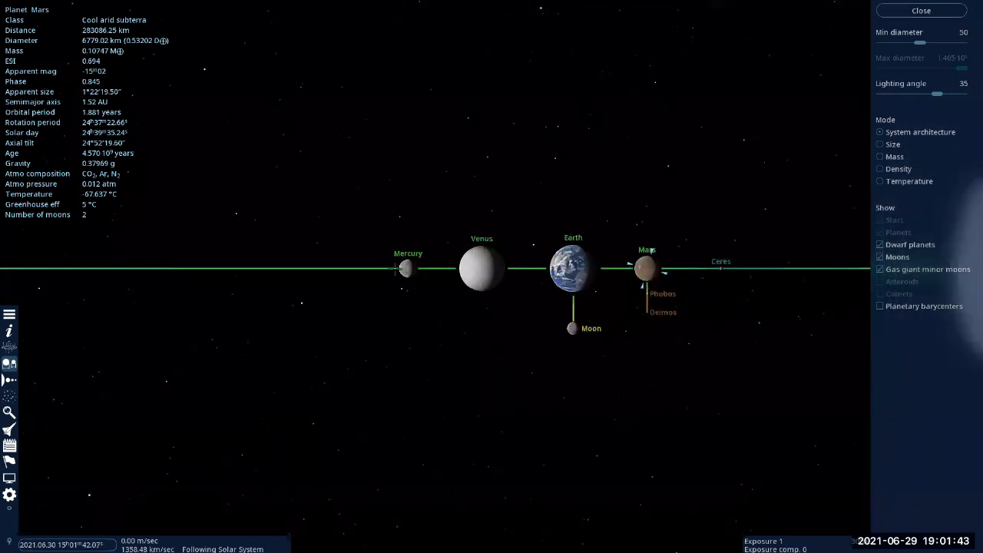
Select Mercury and then another inner planet to read their details on the chart
click(407, 268)
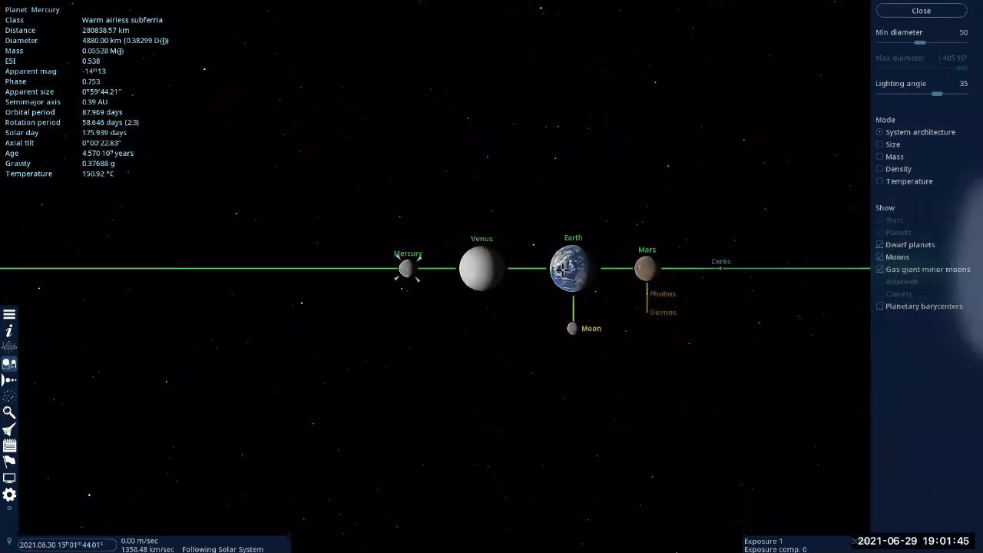
click(572, 268)
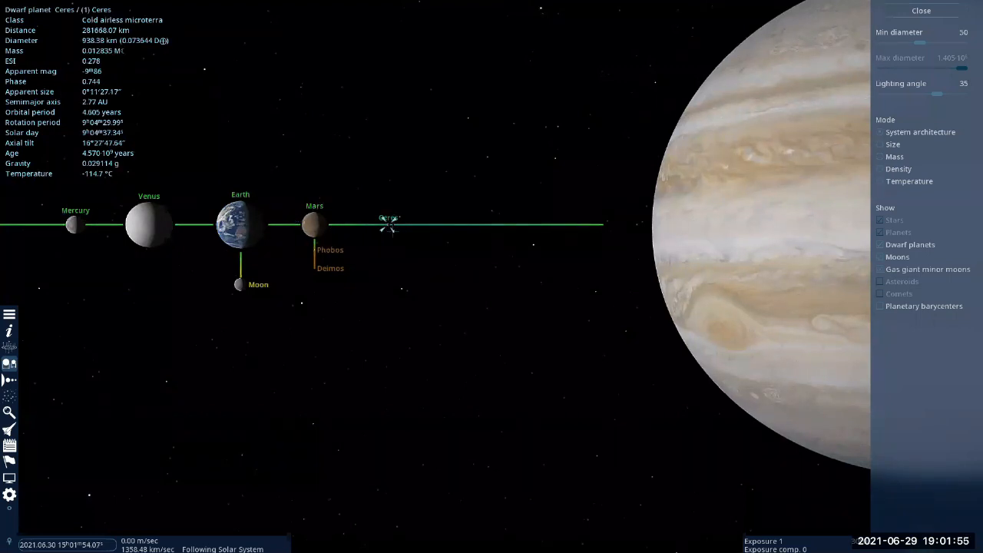
mouse_move(689, 193)
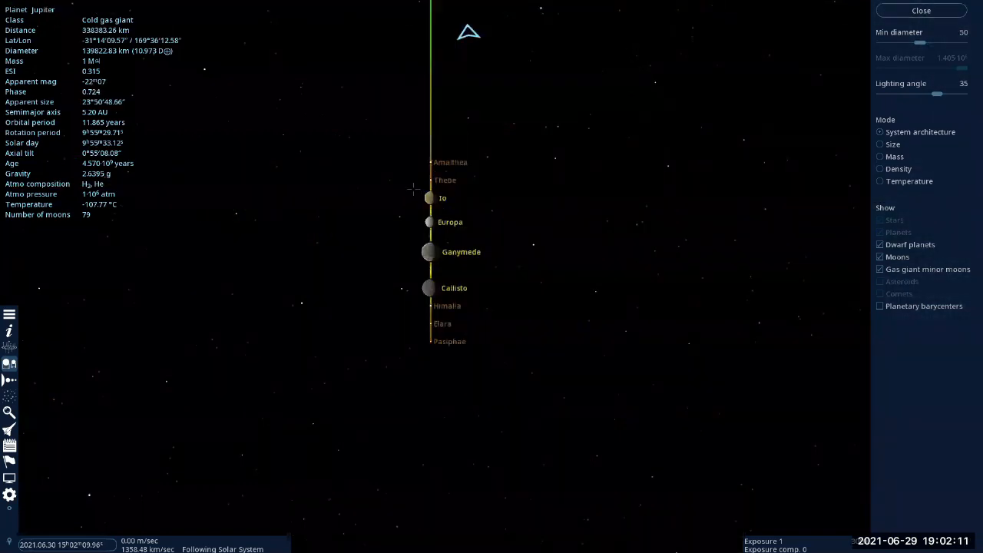
Inspect Jupiter's moons Io, Ganymede, Callisto, Amalthea, Thebe, Elara and another outer moon
click(428, 197)
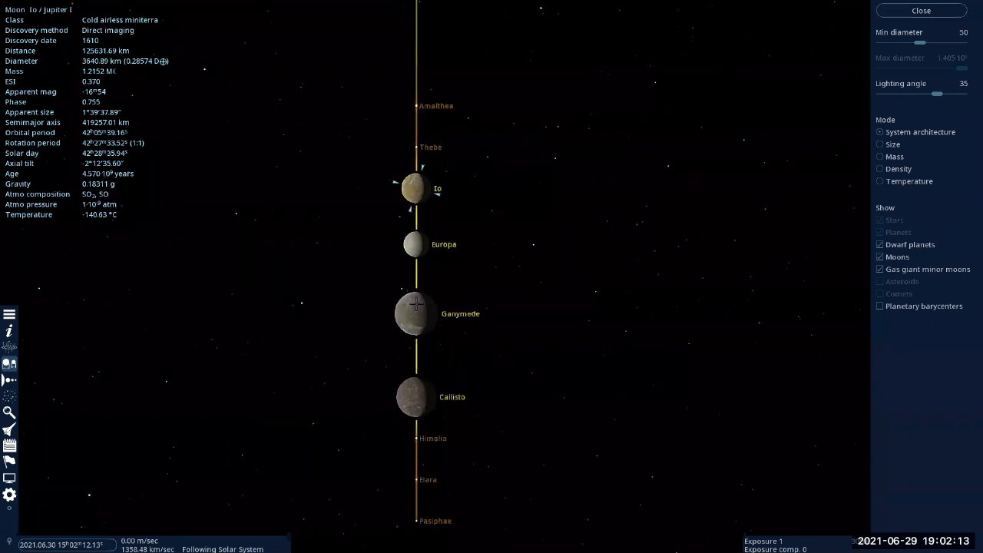
click(414, 314)
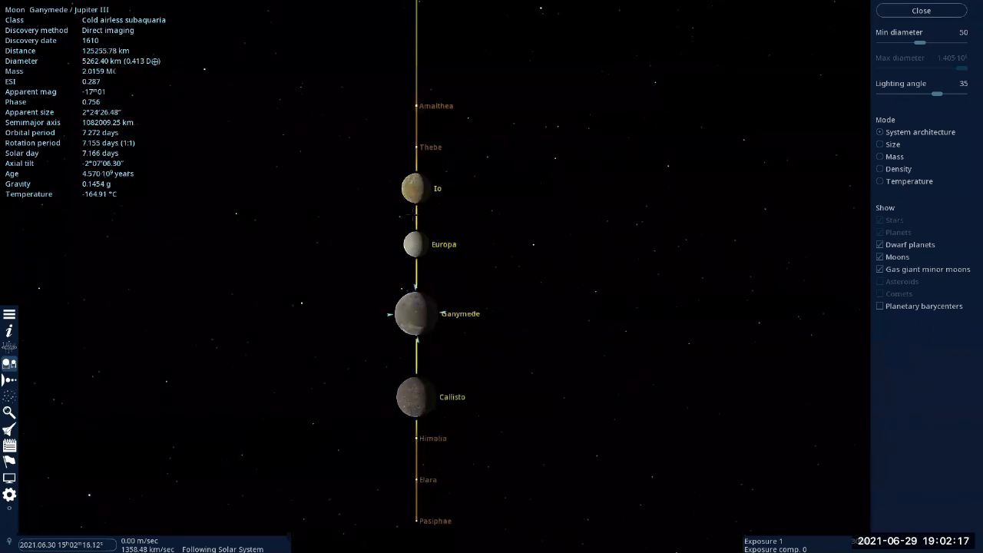
click(415, 397)
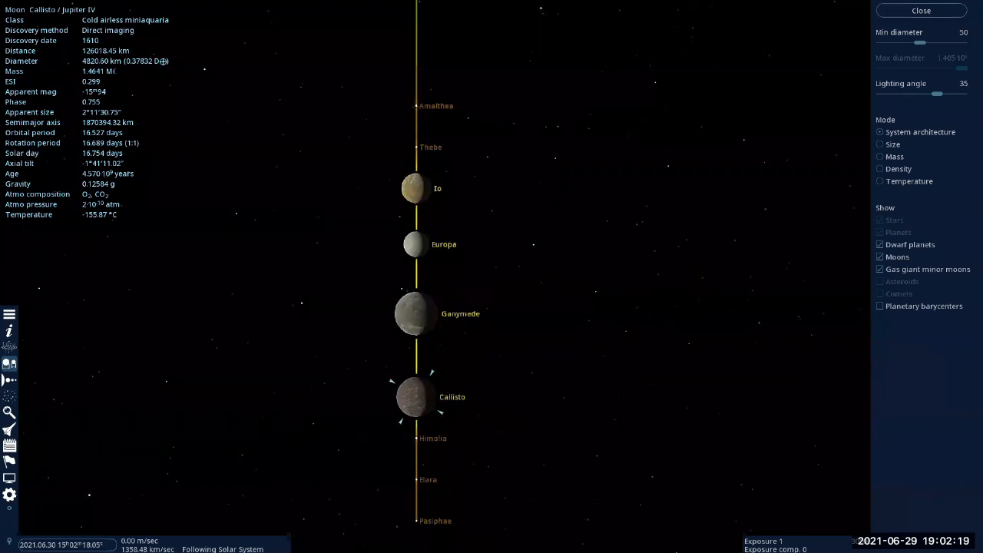
click(411, 105)
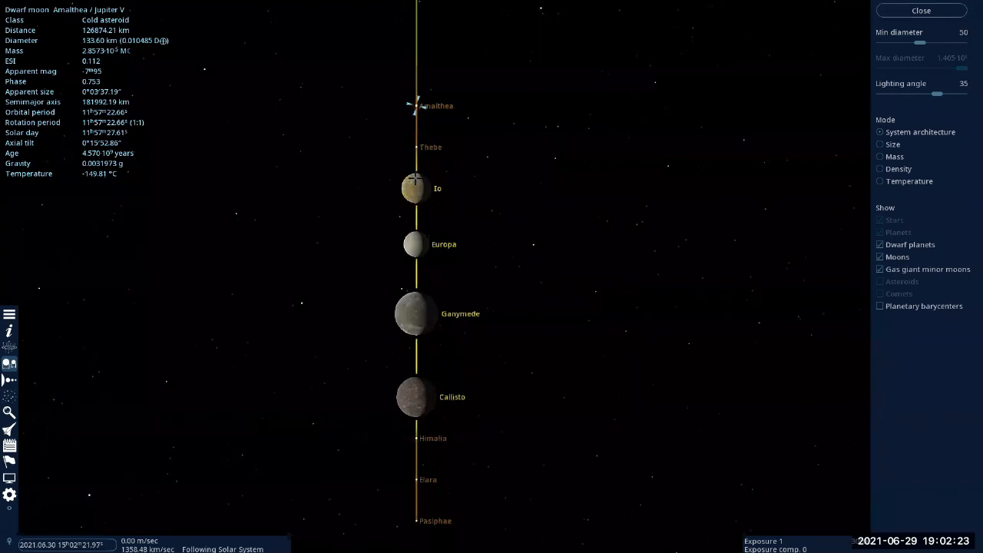
click(417, 147)
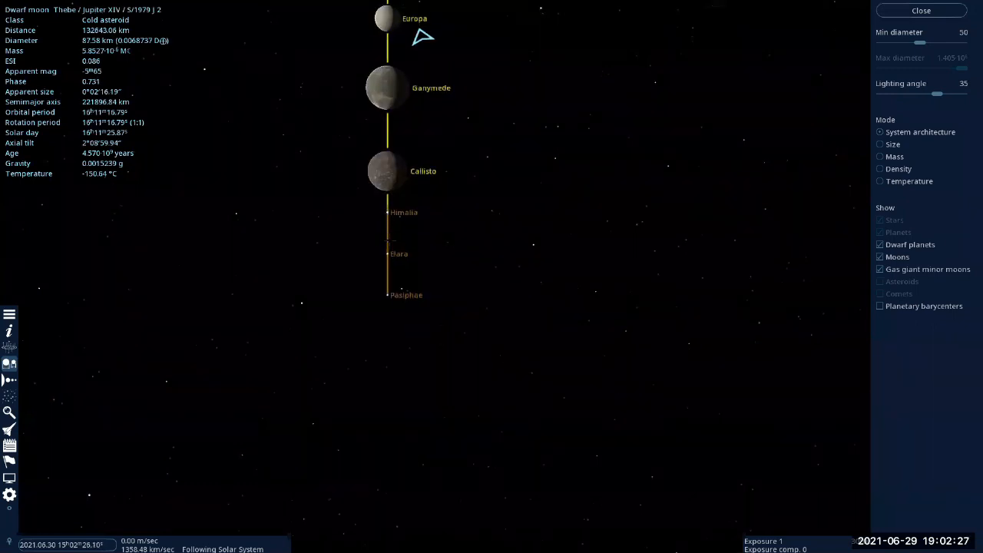
click(384, 254)
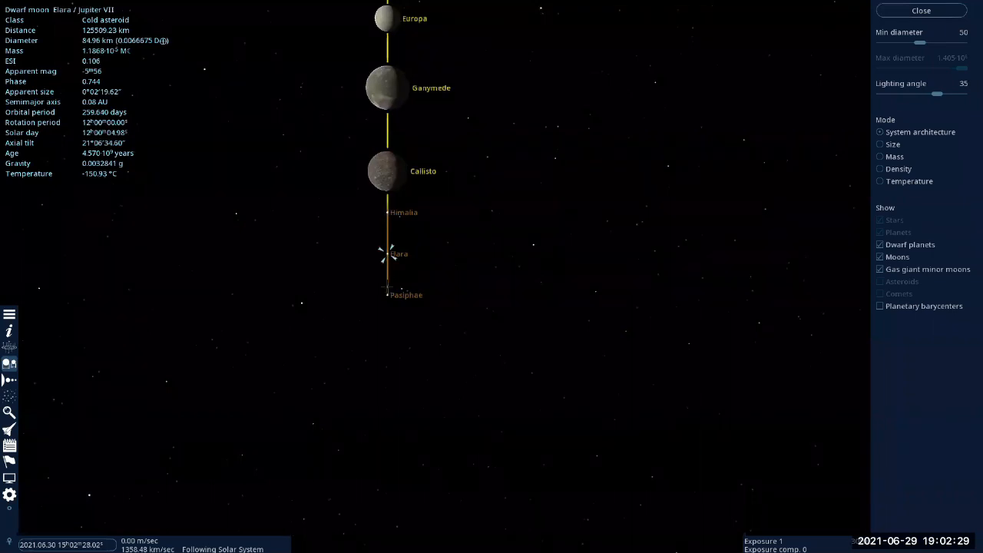
click(388, 295)
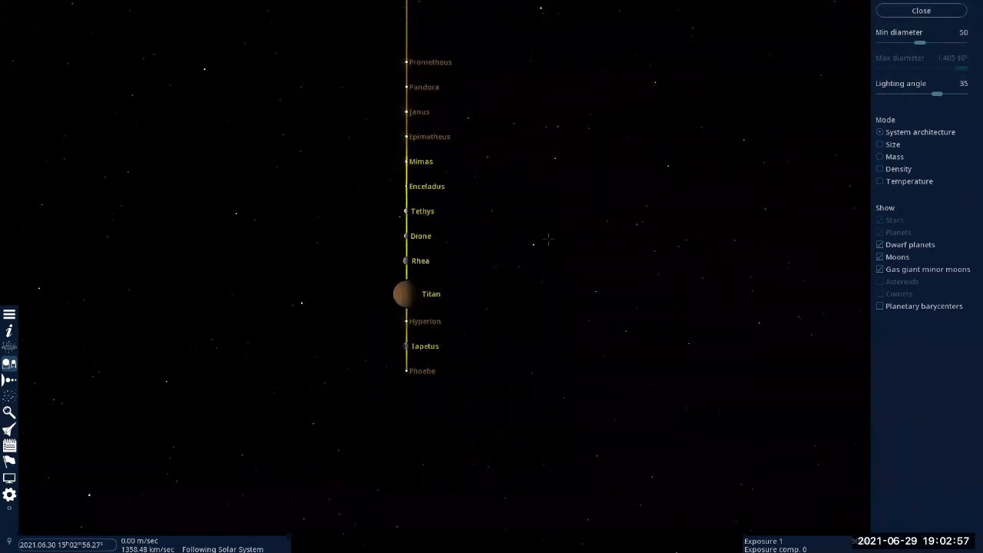
Select one of Saturn's moons in its column on the chart
click(403, 295)
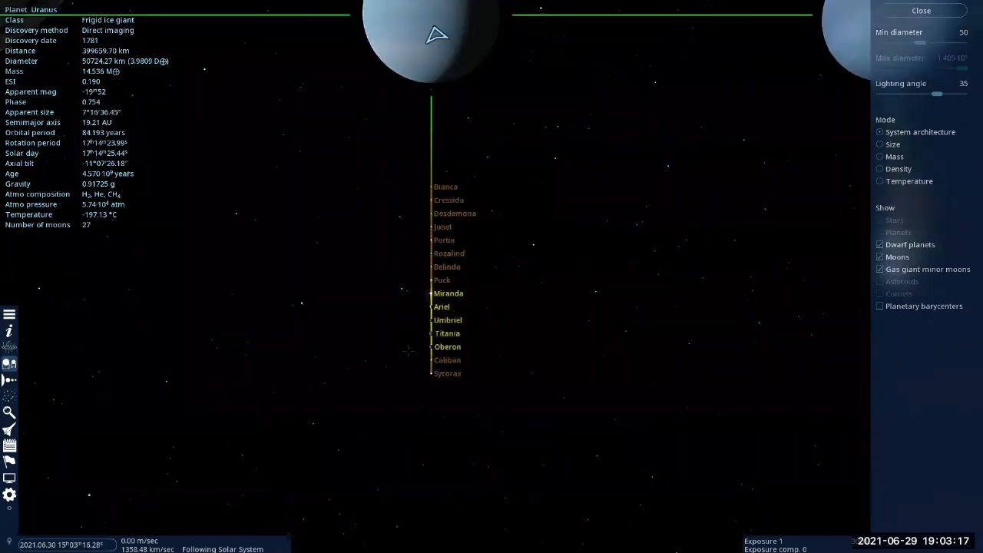
mouse_move(499, 240)
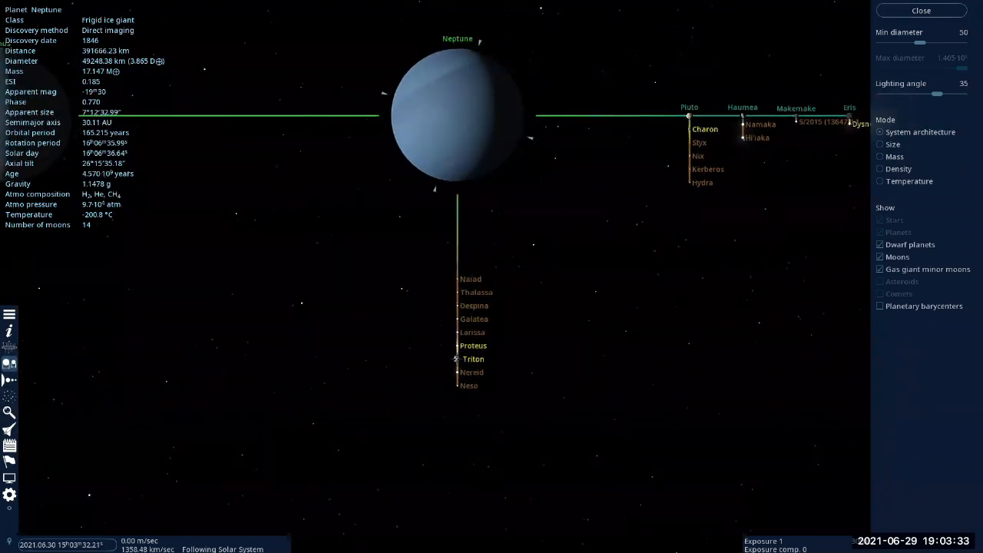
Select a body in the Uranus–Neptune region of the chart to show its info
click(450, 361)
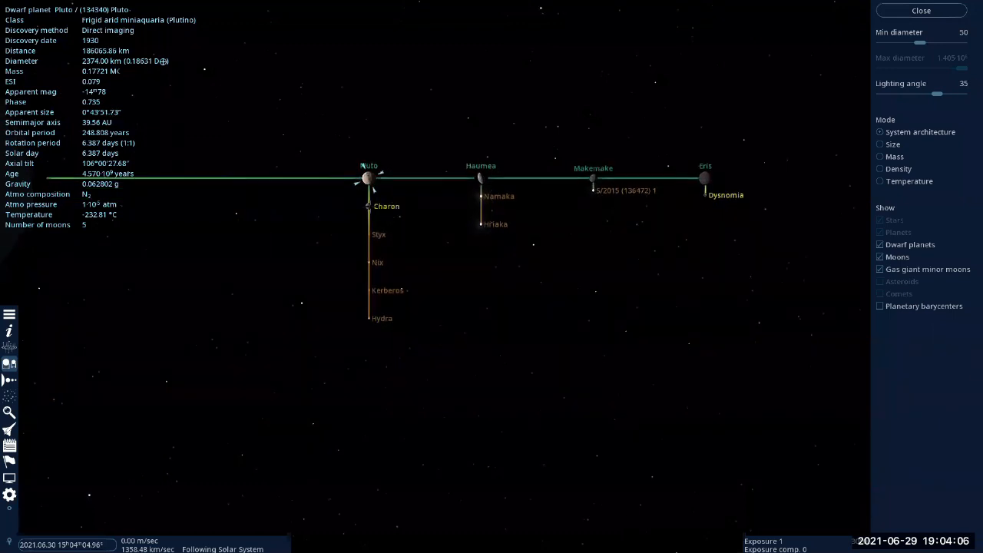
Inspect Charon, Pluto, another nearby body and Charon again, then select Eris
click(365, 206)
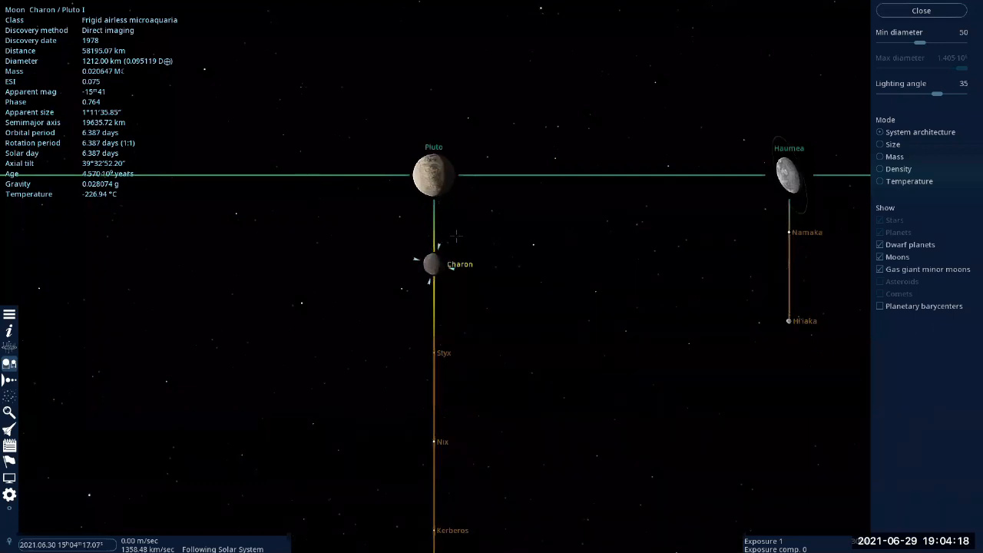
click(433, 175)
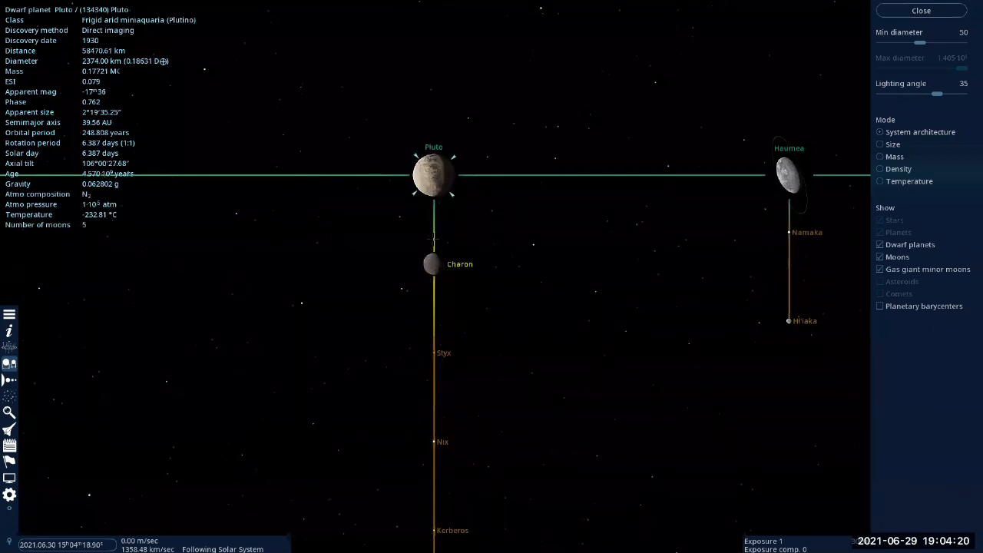
click(428, 264)
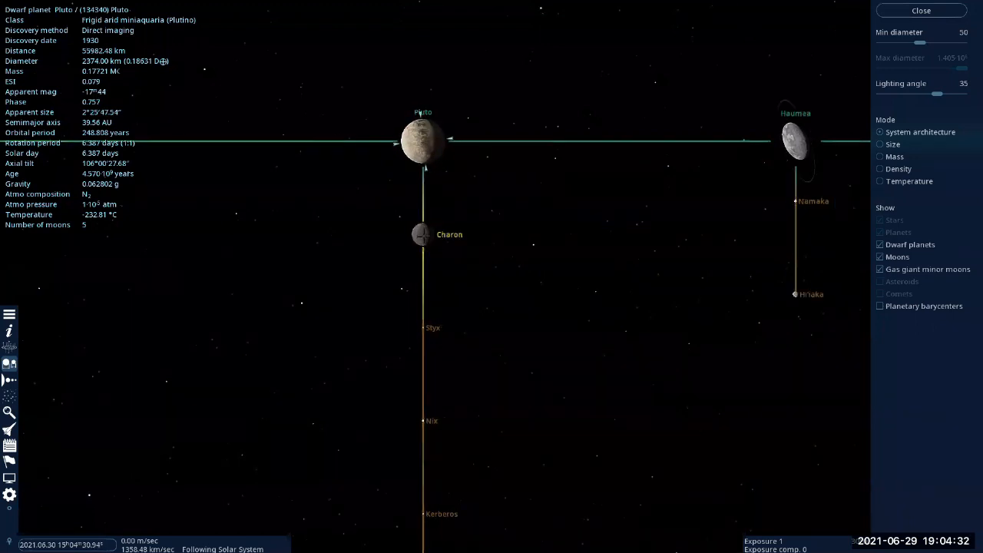
click(419, 235)
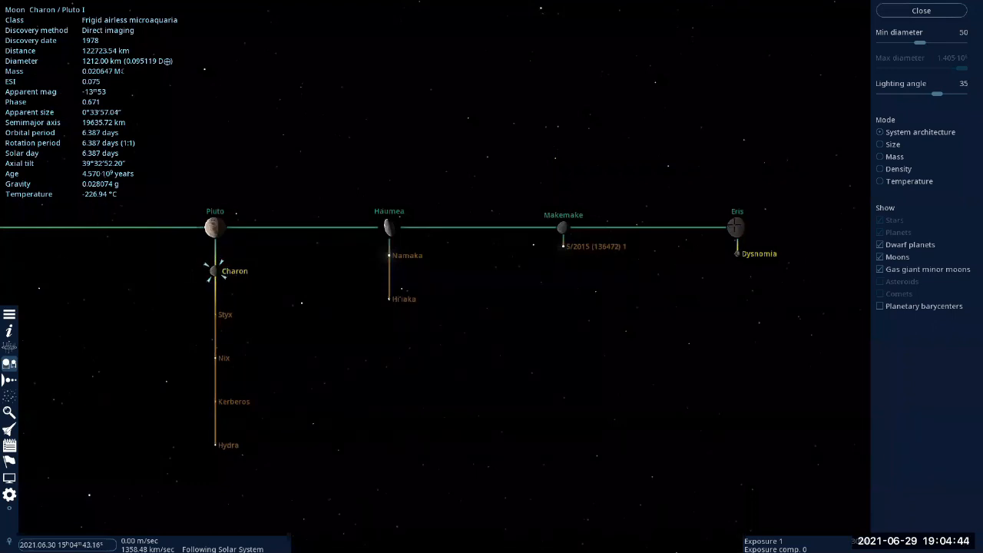
click(736, 227)
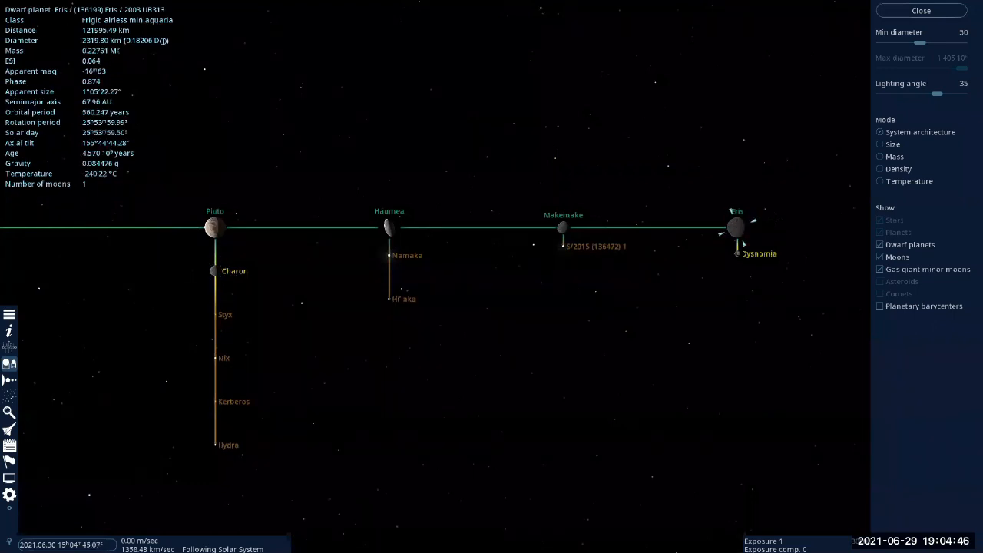